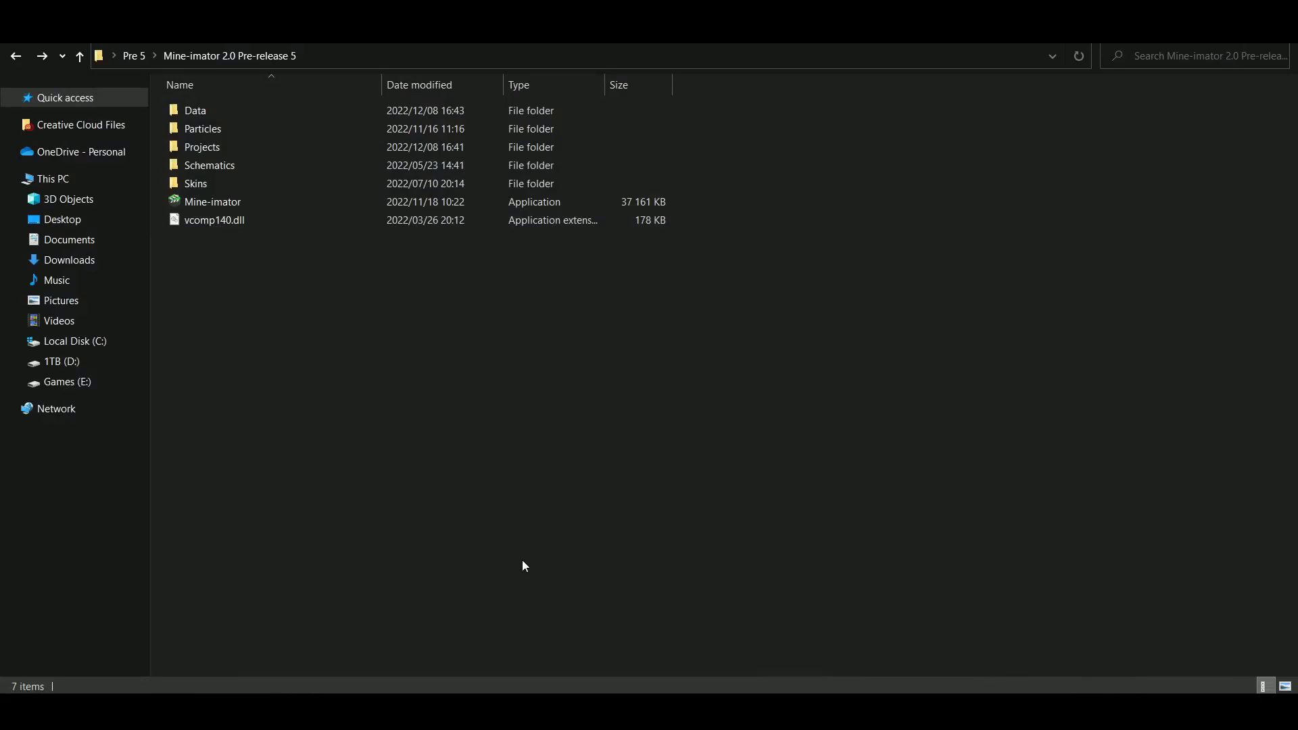
{"action": "mouse_move", "coordinate": [543, 554]}
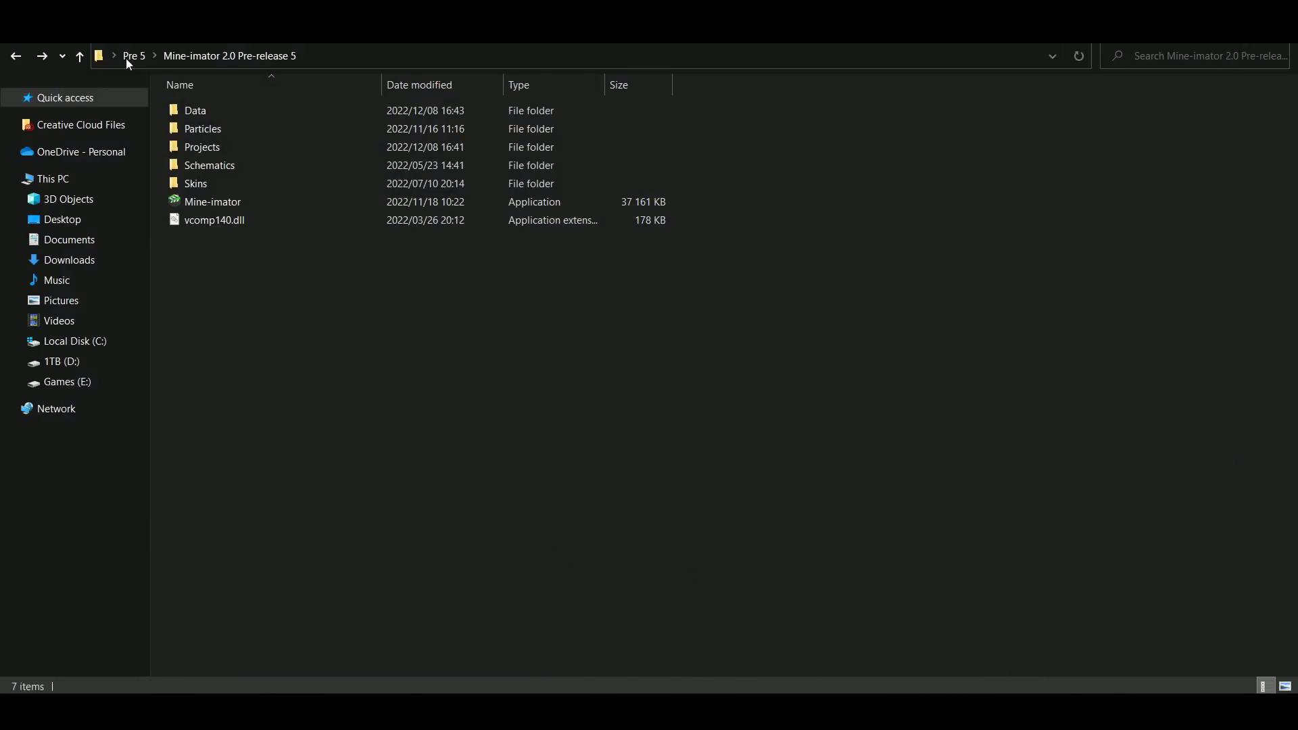
Launch Mine-imator once, then navigate into Data > Splashes
{"action": "left_click", "coordinate": [212, 201]}
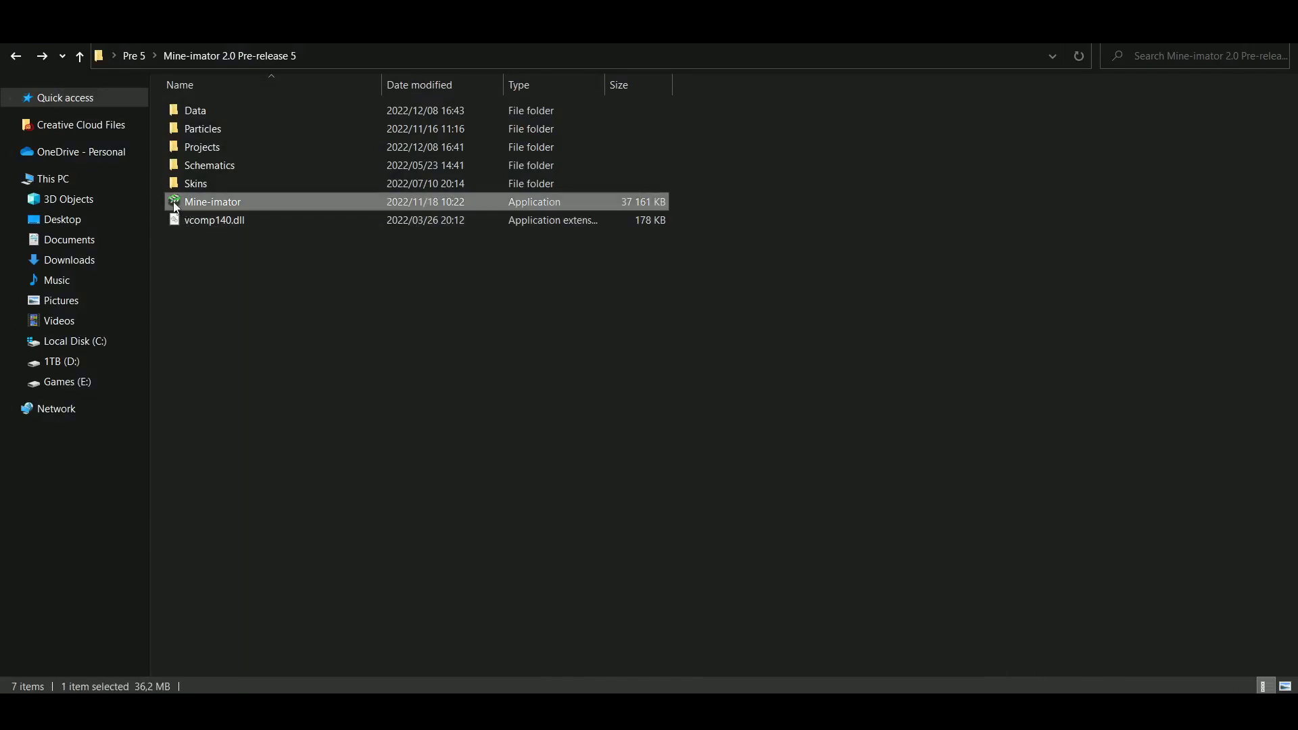
{"action": "double_click", "coordinate": [212, 201]}
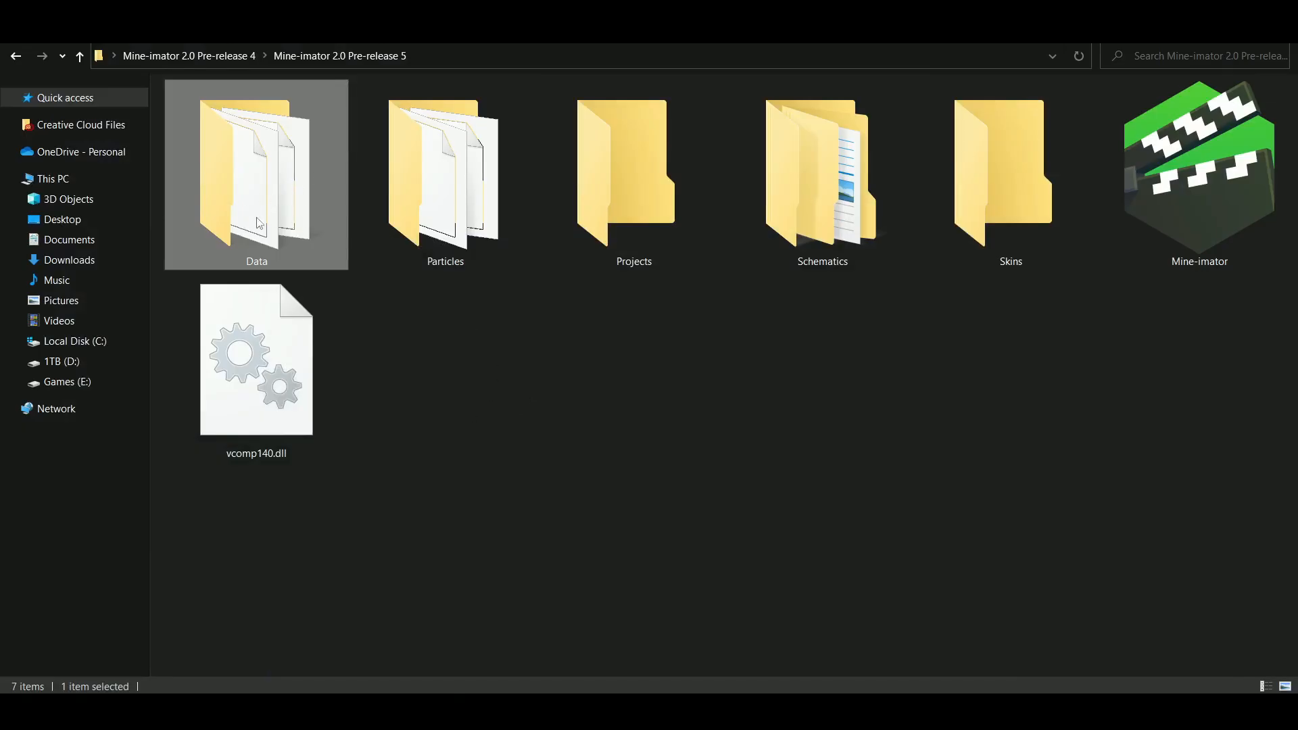
{"action": "double_click", "coordinate": [256, 175]}
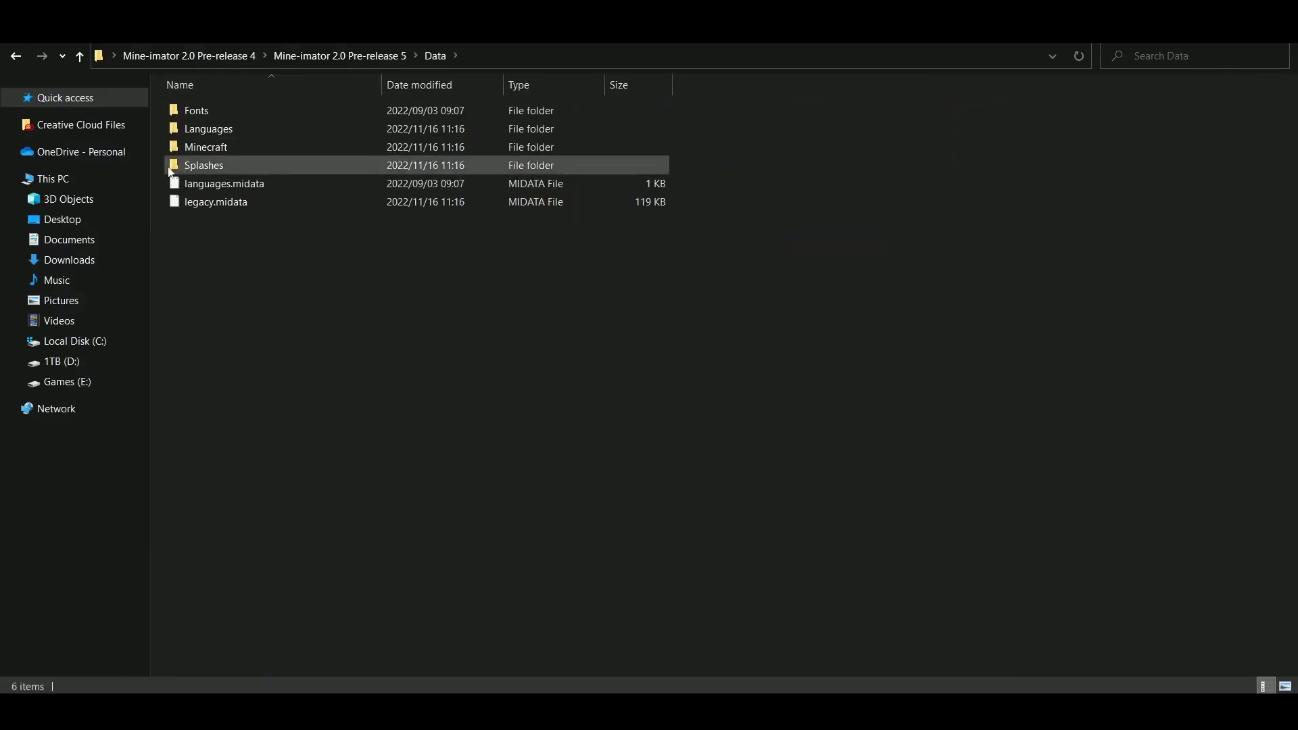
{"action": "double_click", "coordinate": [204, 165]}
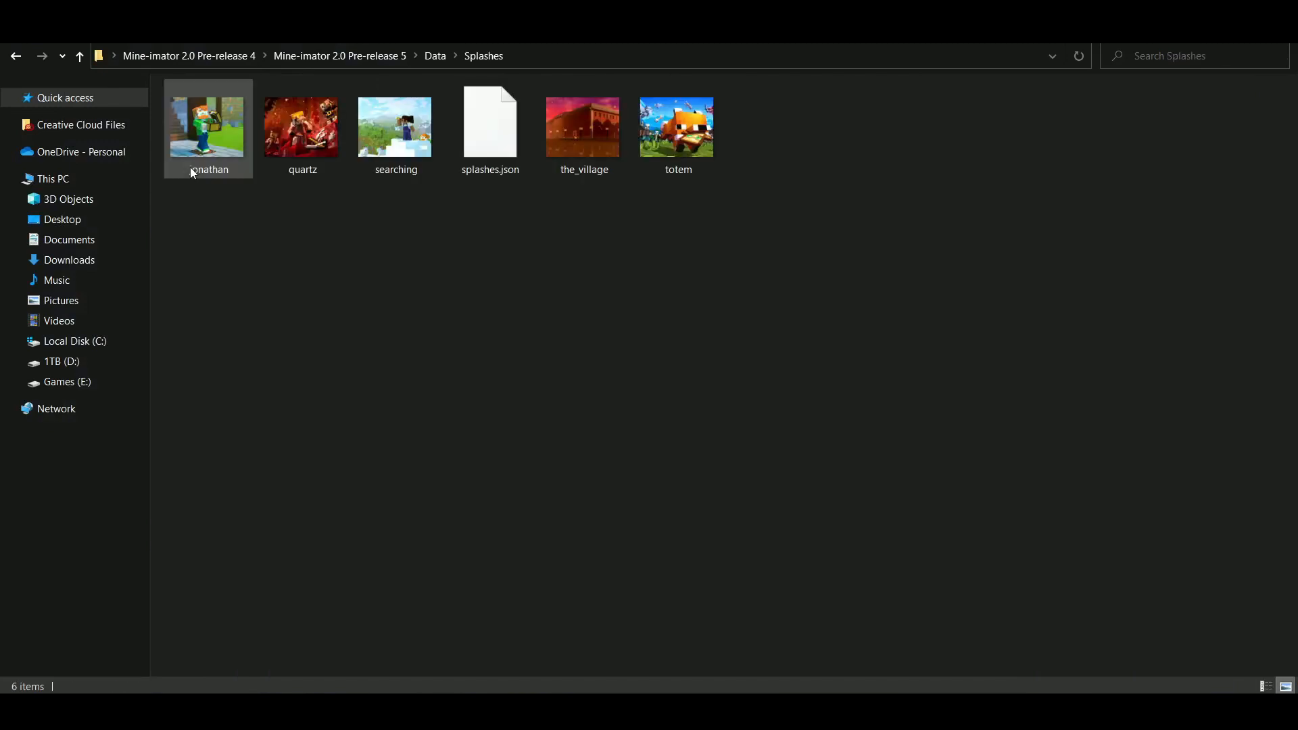
Select the searching splash image for deletion, leaving five items in Splashes
{"action": "left_click", "coordinate": [584, 125]}
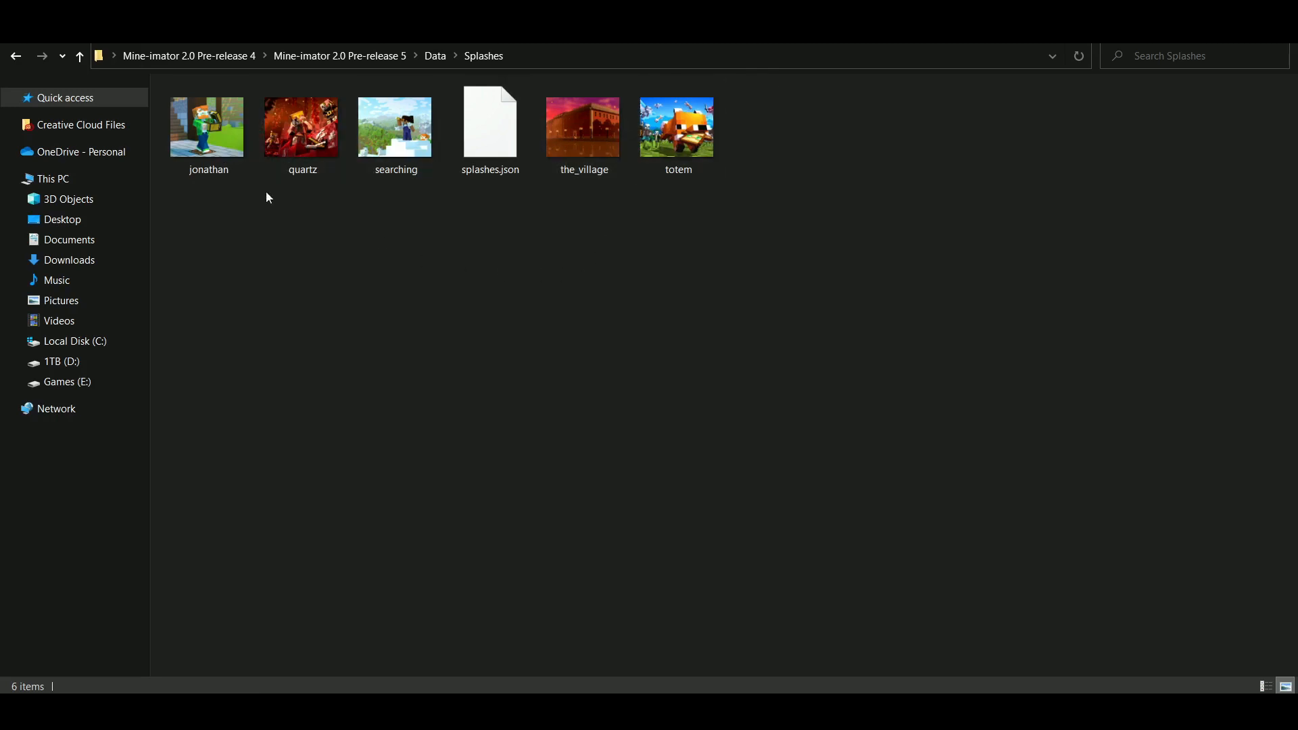
{"action": "left_click", "coordinate": [395, 126]}
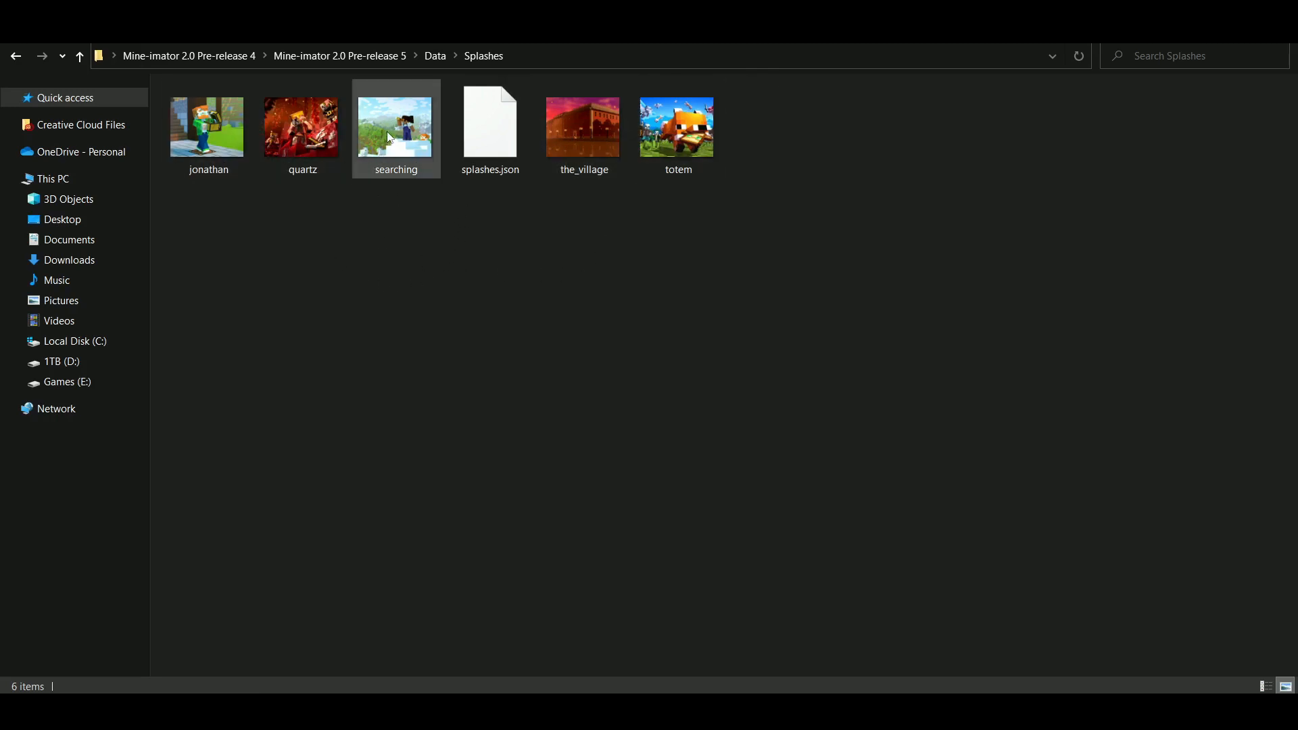
{"action": "mouse_move", "coordinate": [396, 133]}
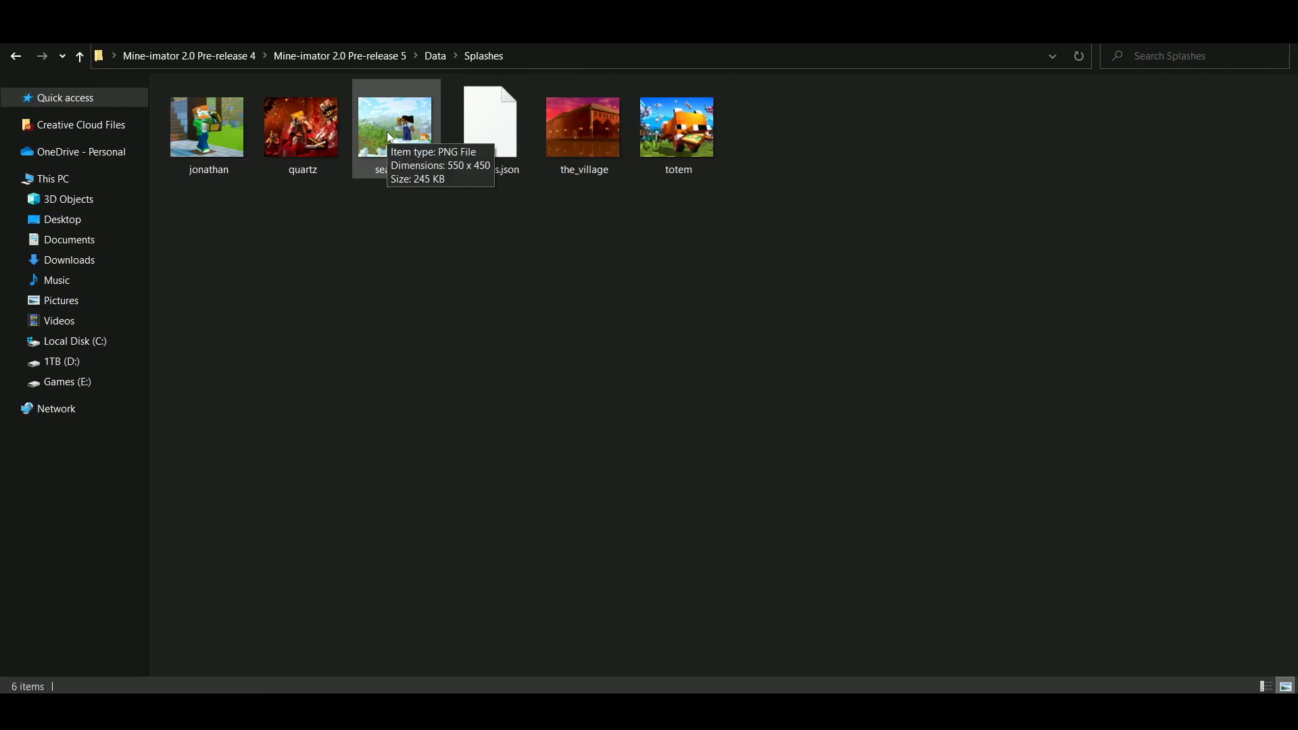
{"action": "left_click", "coordinate": [396, 126]}
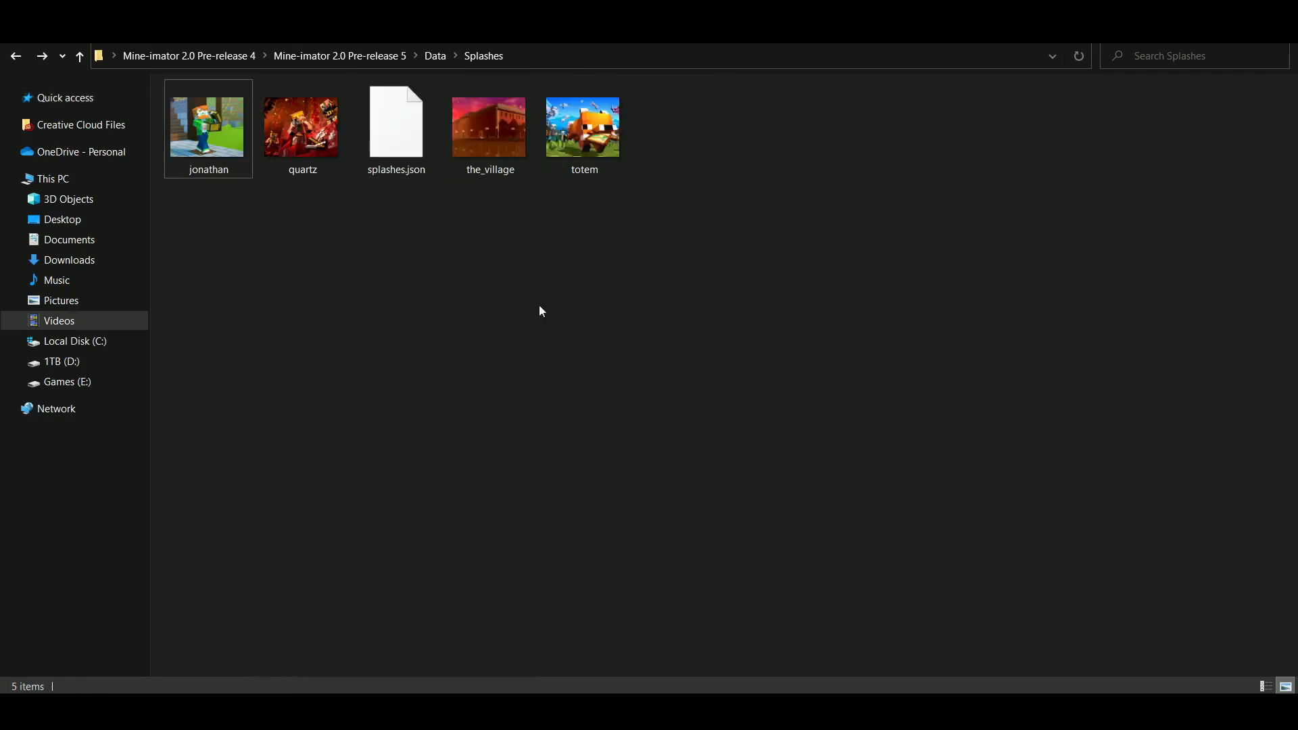
{"action": "mouse_move", "coordinate": [417, 389]}
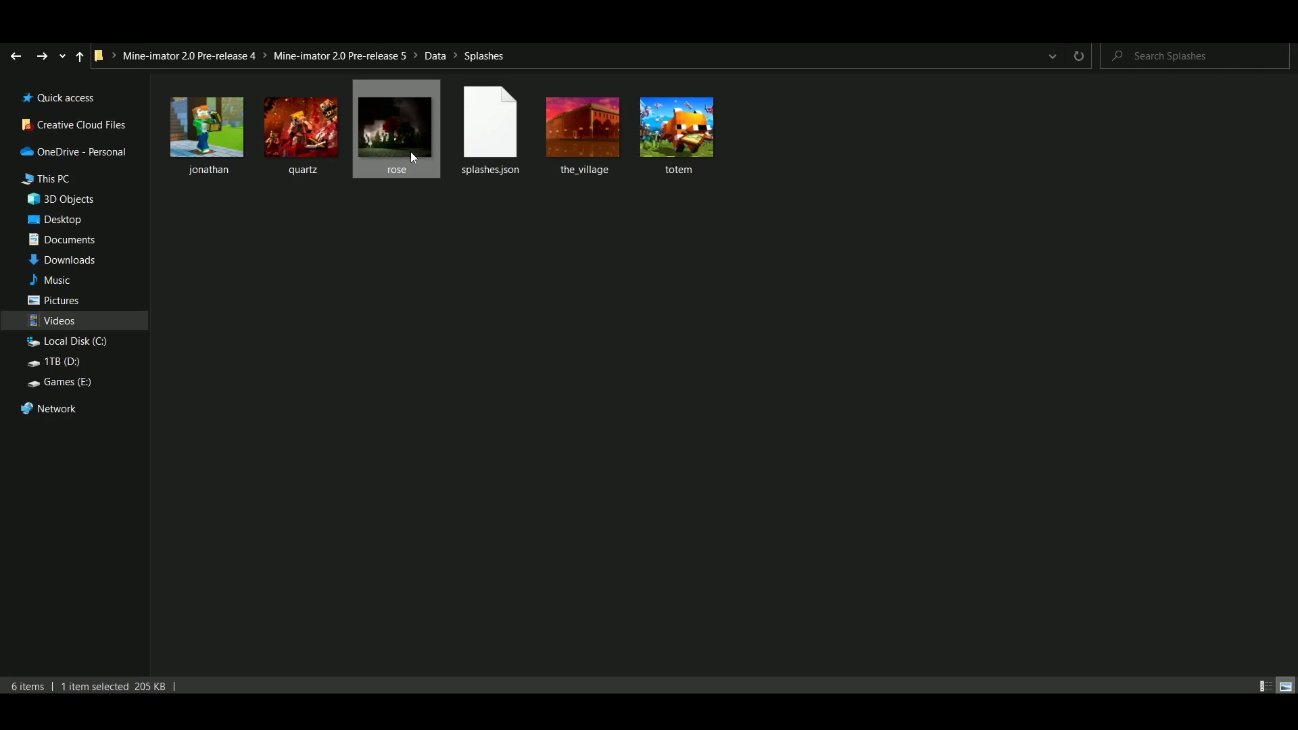
{"action": "mouse_move", "coordinate": [624, 315]}
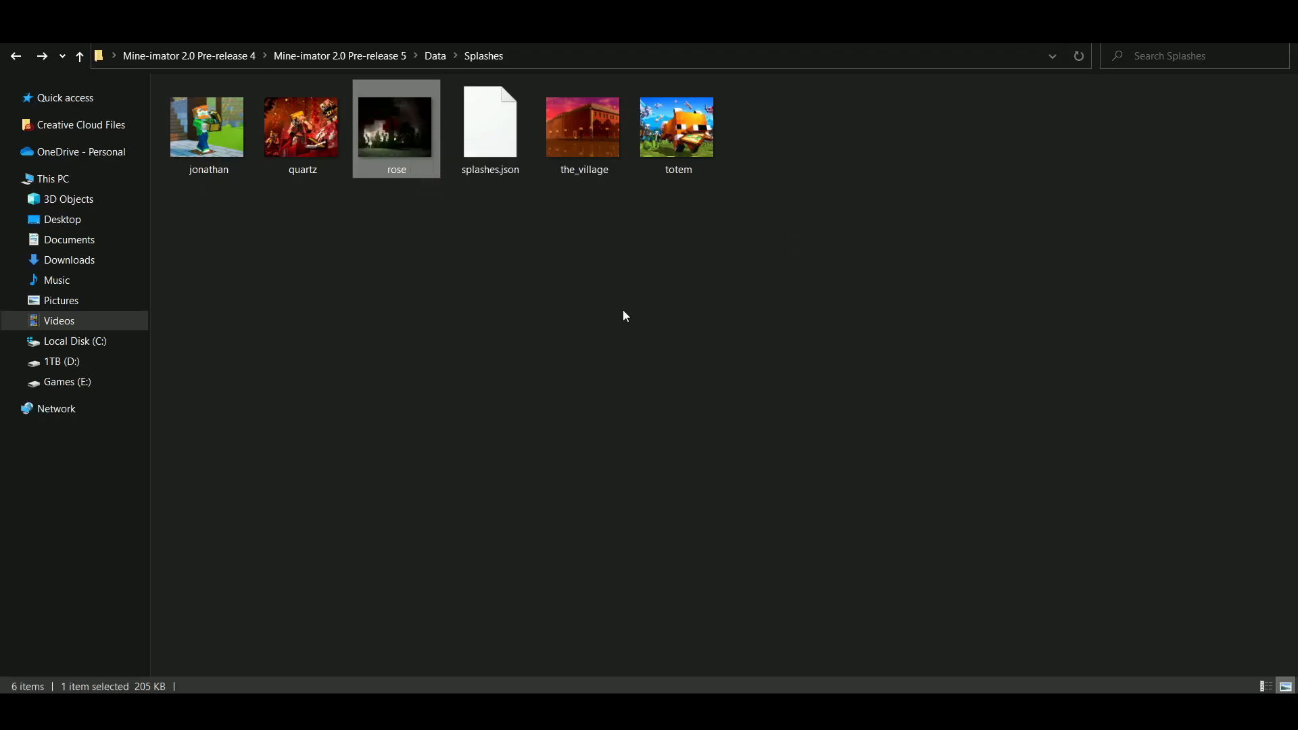
With rose.png now in Splashes, select the splashes.json file
{"action": "left_click", "coordinate": [489, 126]}
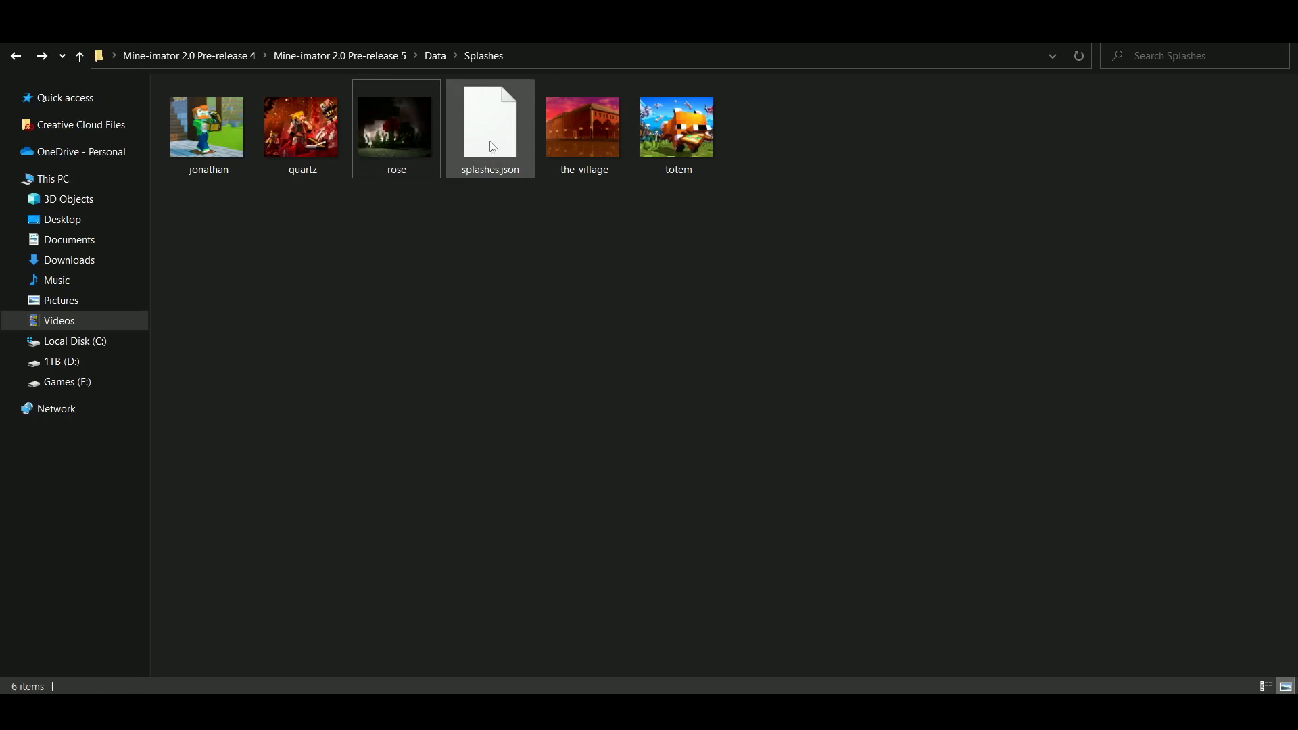
{"action": "mouse_move", "coordinate": [490, 141]}
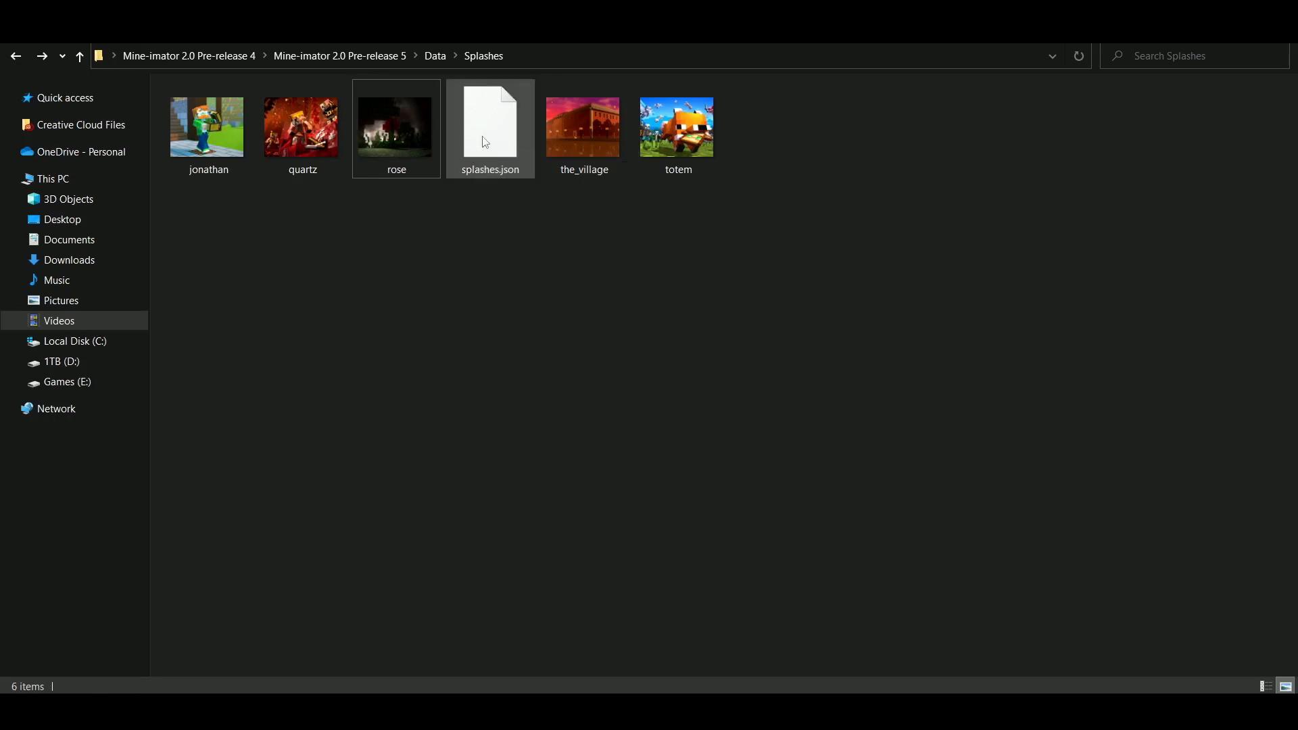
Open splashes.json in Notepad via the 'How do you want to open this file?' dialog
{"action": "left_click", "coordinate": [489, 127]}
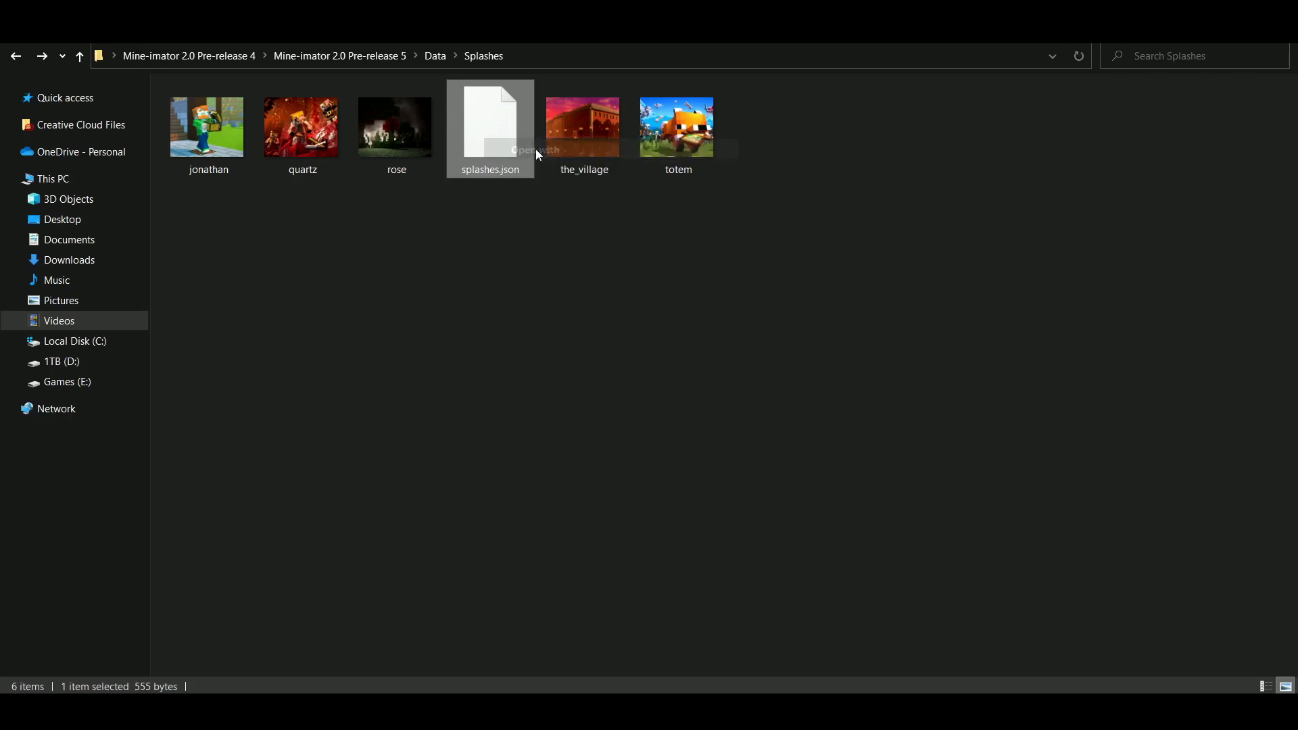
{"action": "double_click", "coordinate": [489, 125]}
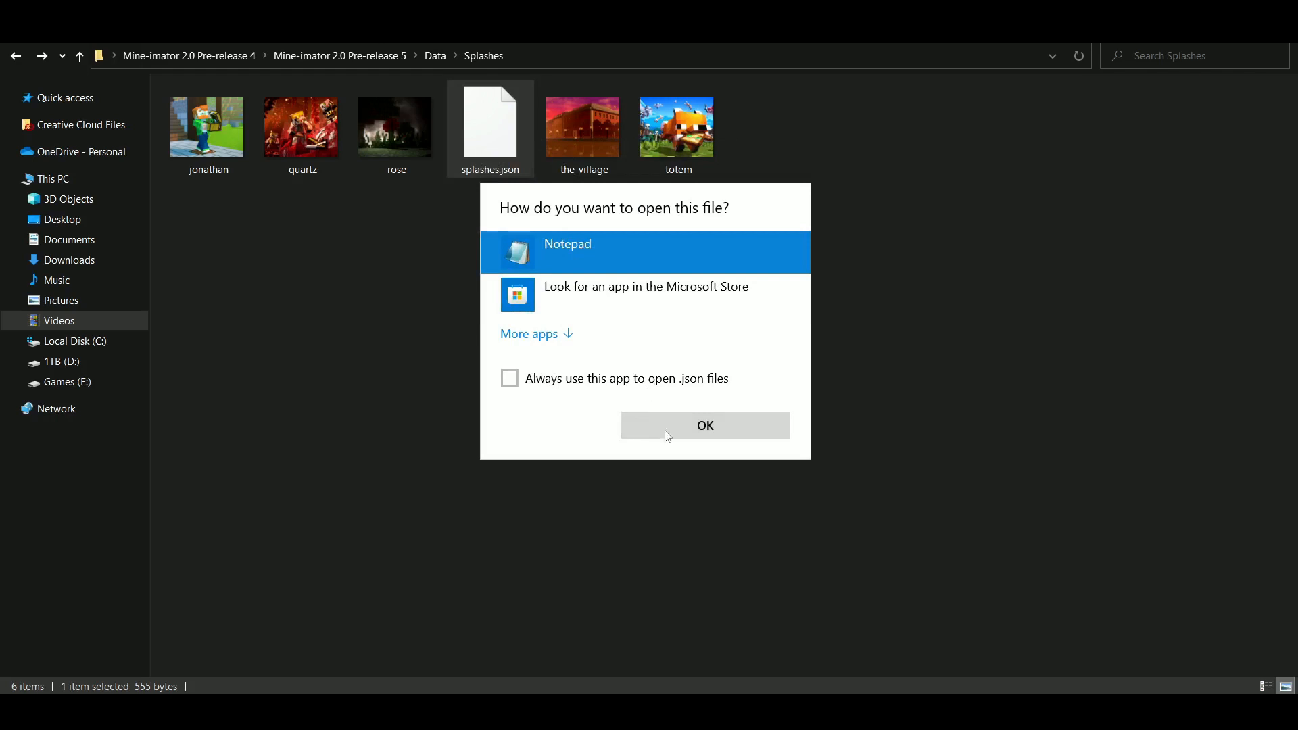
{"action": "left_click", "coordinate": [703, 424]}
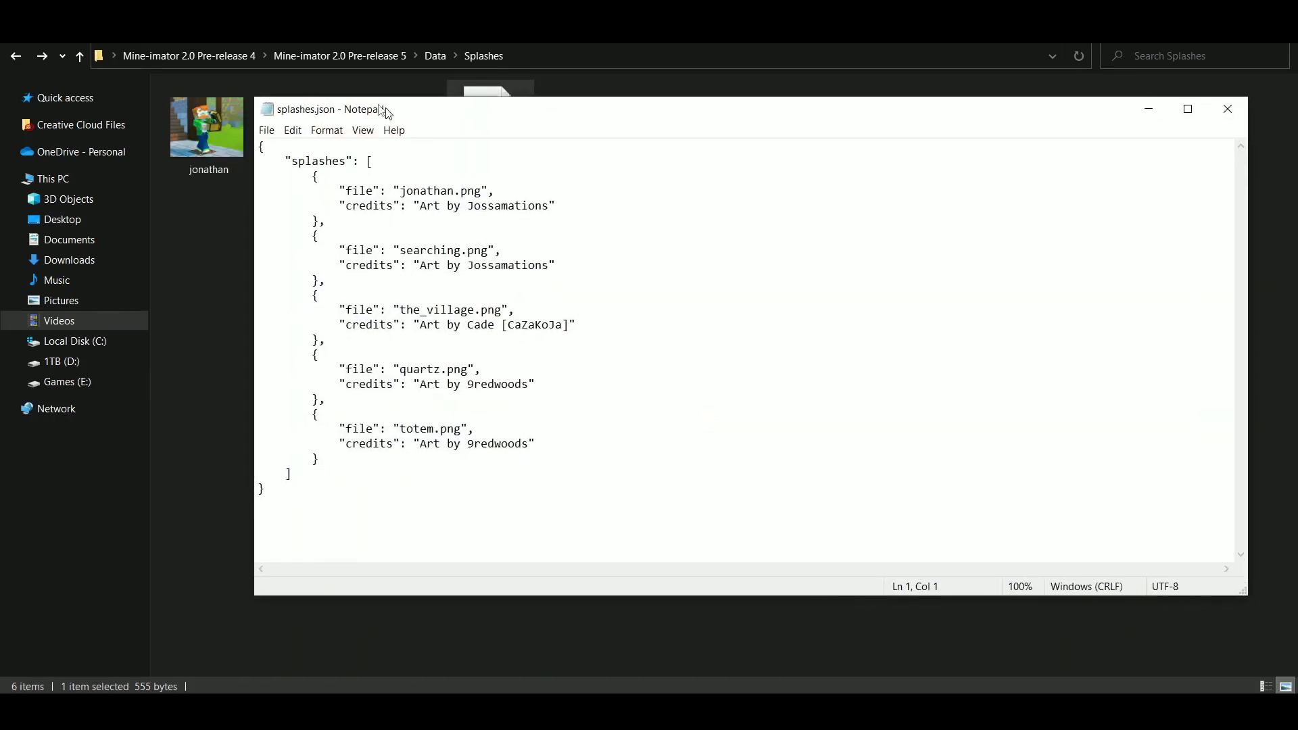
Change the second entry's file name from searching to rose, checking against rose.png
{"action": "left_click_drag", "start_coordinate": [382, 108], "coordinate": [683, 188]}
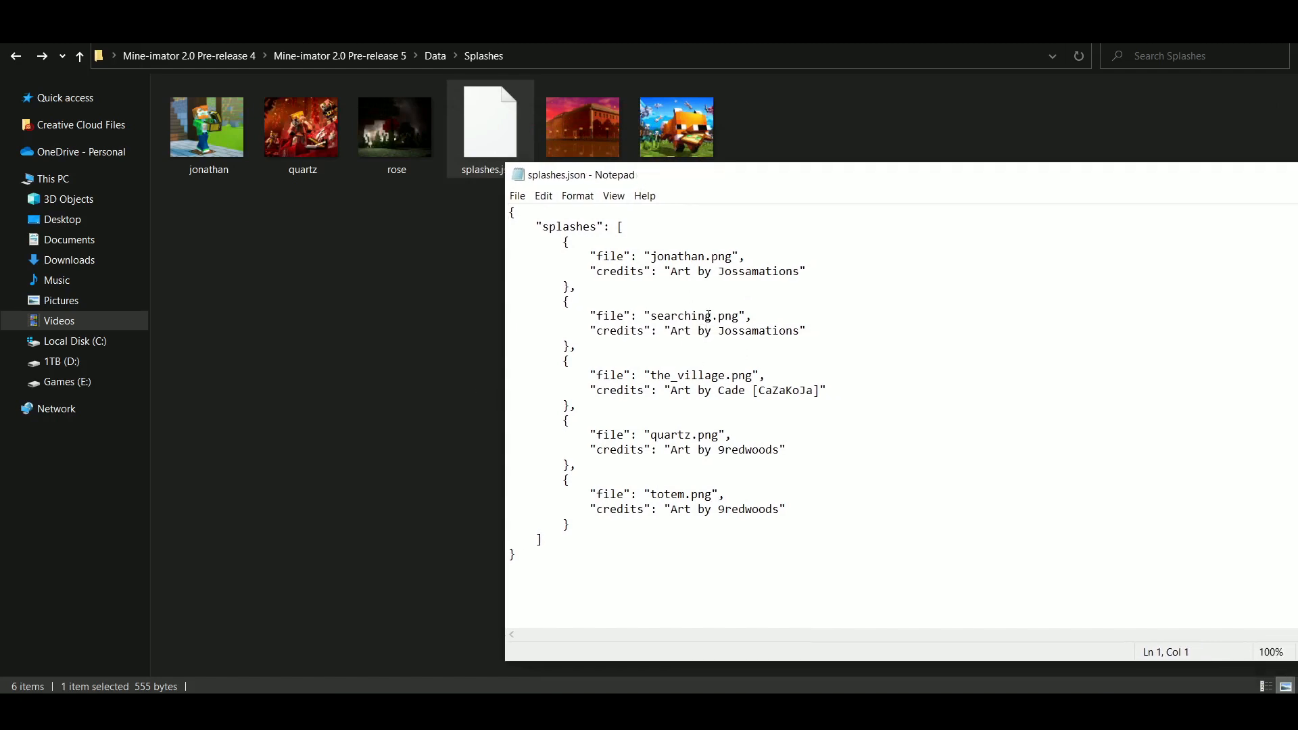
{"action": "double_click", "coordinate": [683, 315]}
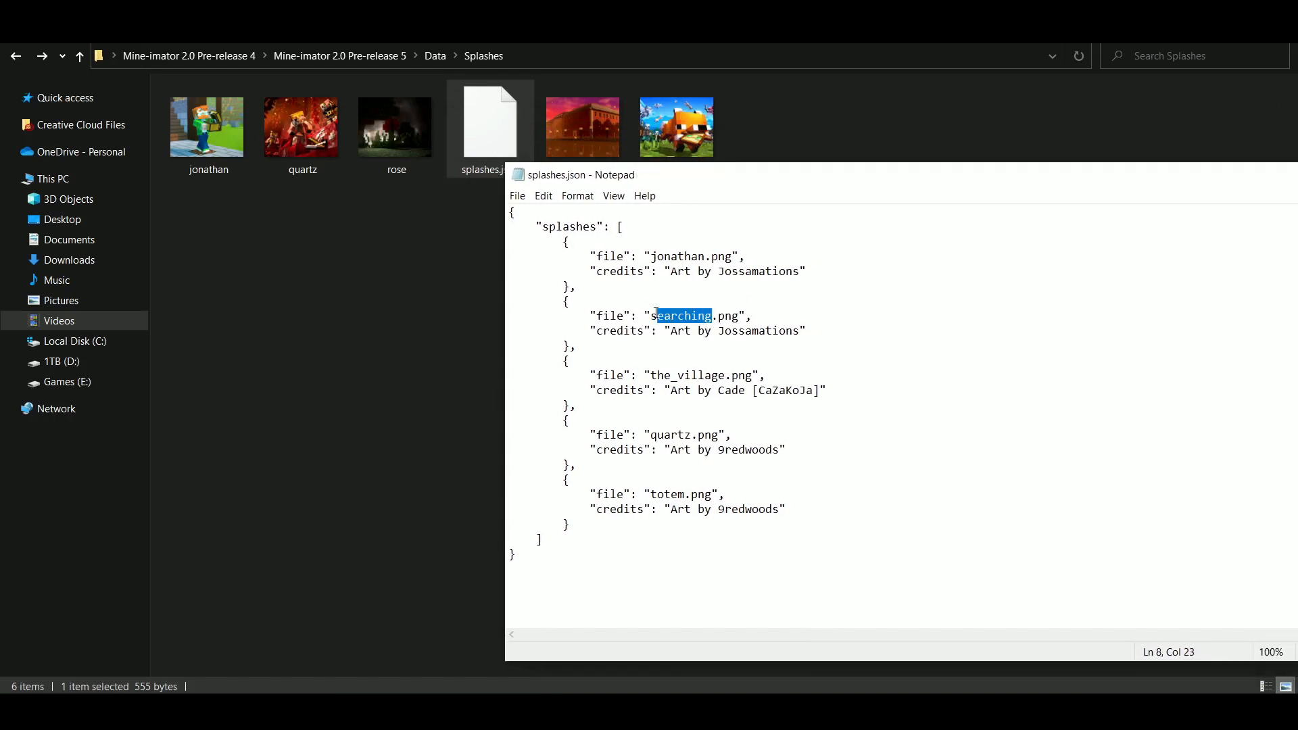
{"action": "type", "text": "rose"}
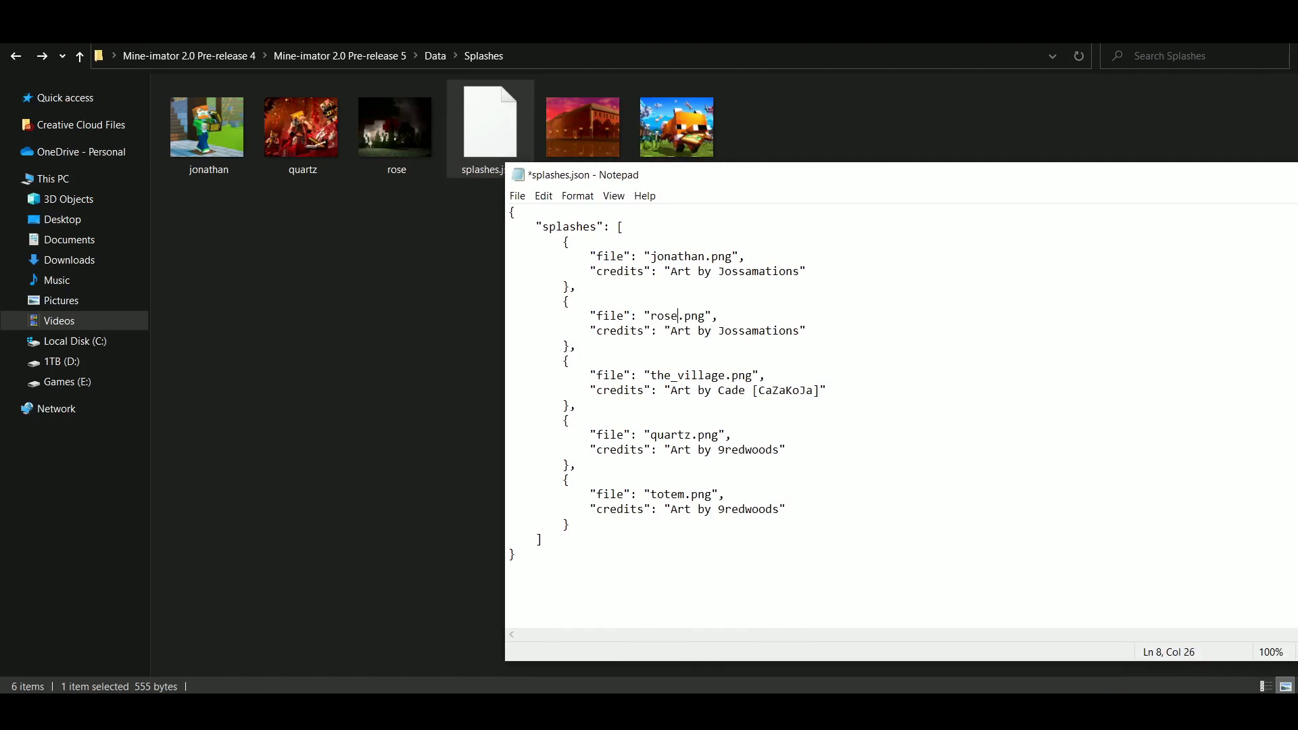
{"action": "left_click", "coordinate": [396, 126]}
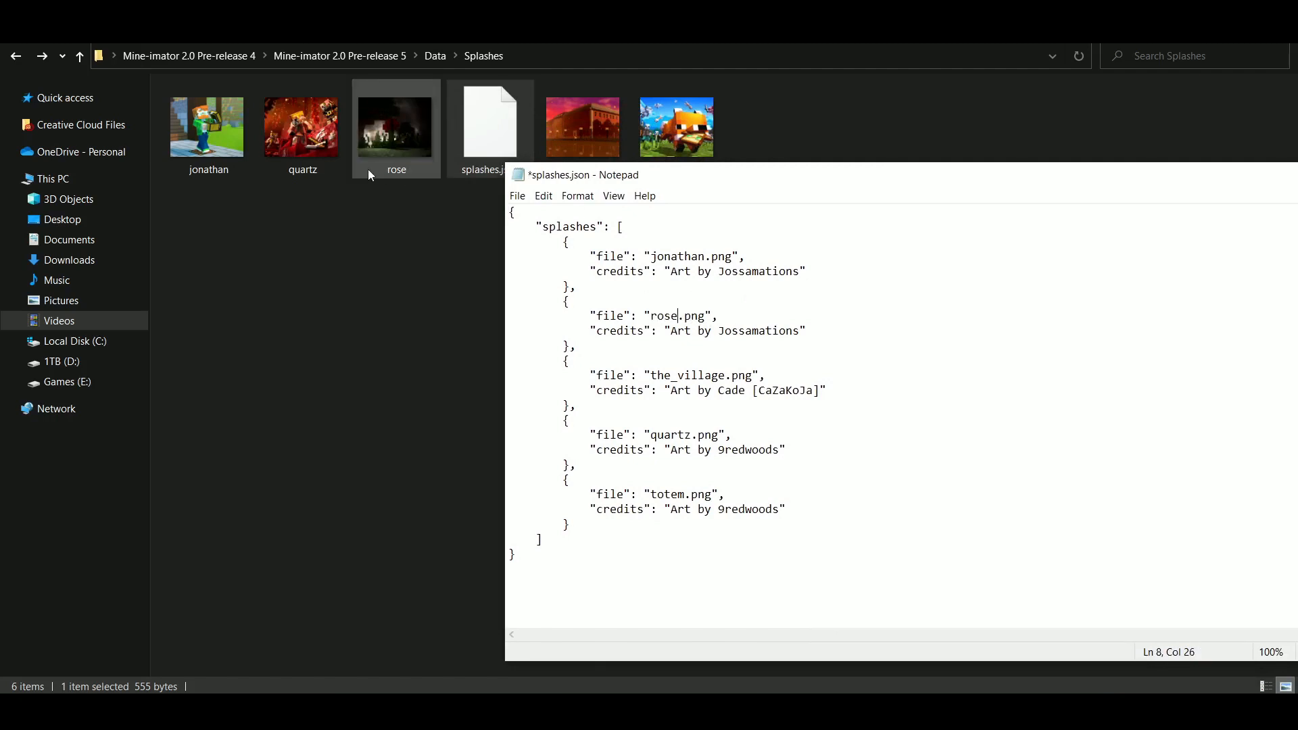
Change the second entry's credit from Jossamations to JaystepherMLG and close Notepad
{"action": "double_click", "coordinate": [759, 330]}
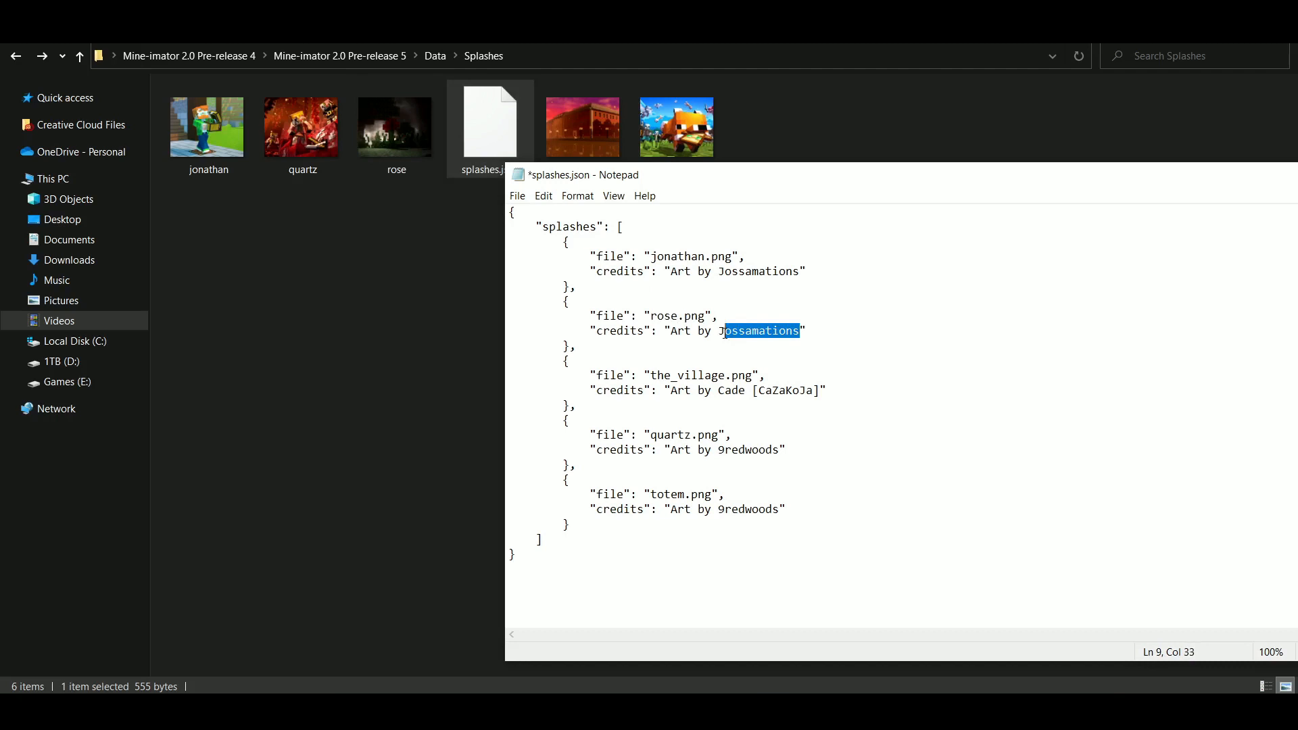
{"action": "type", "text": "JaystepherMLG"}
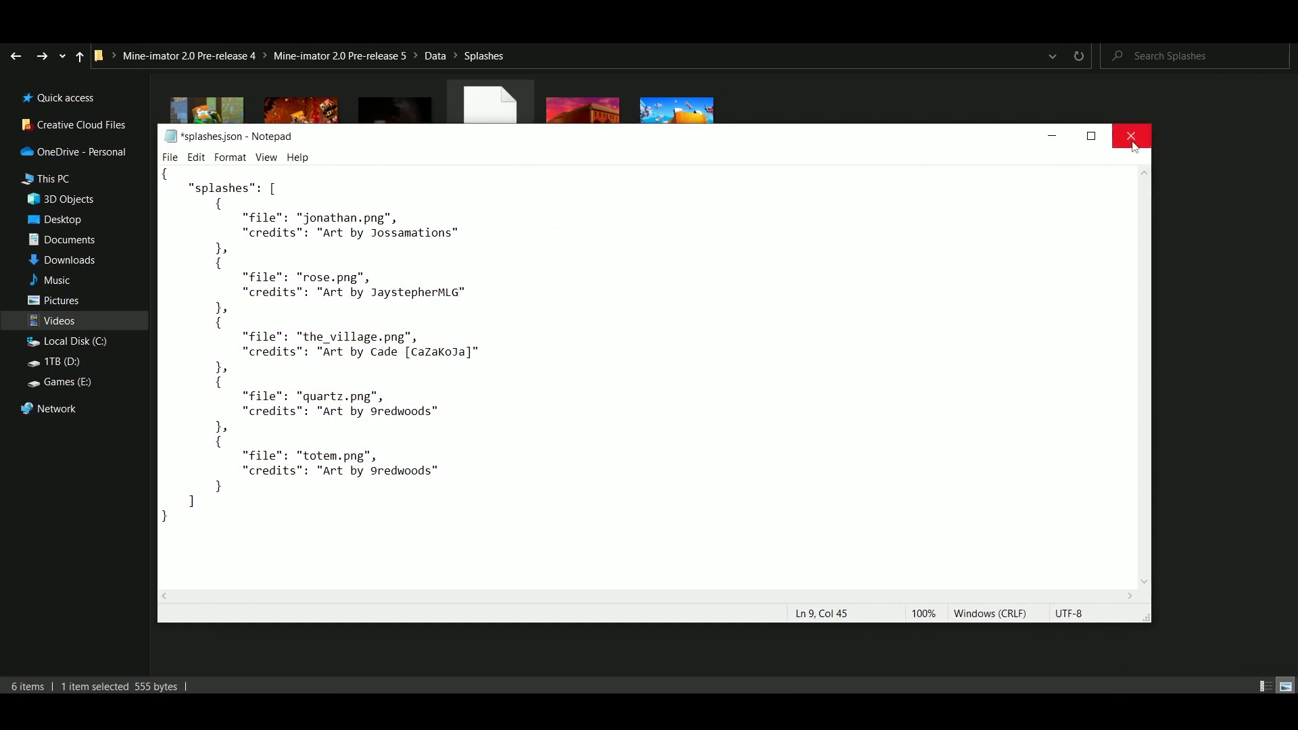
{"action": "left_click", "coordinate": [1130, 135]}
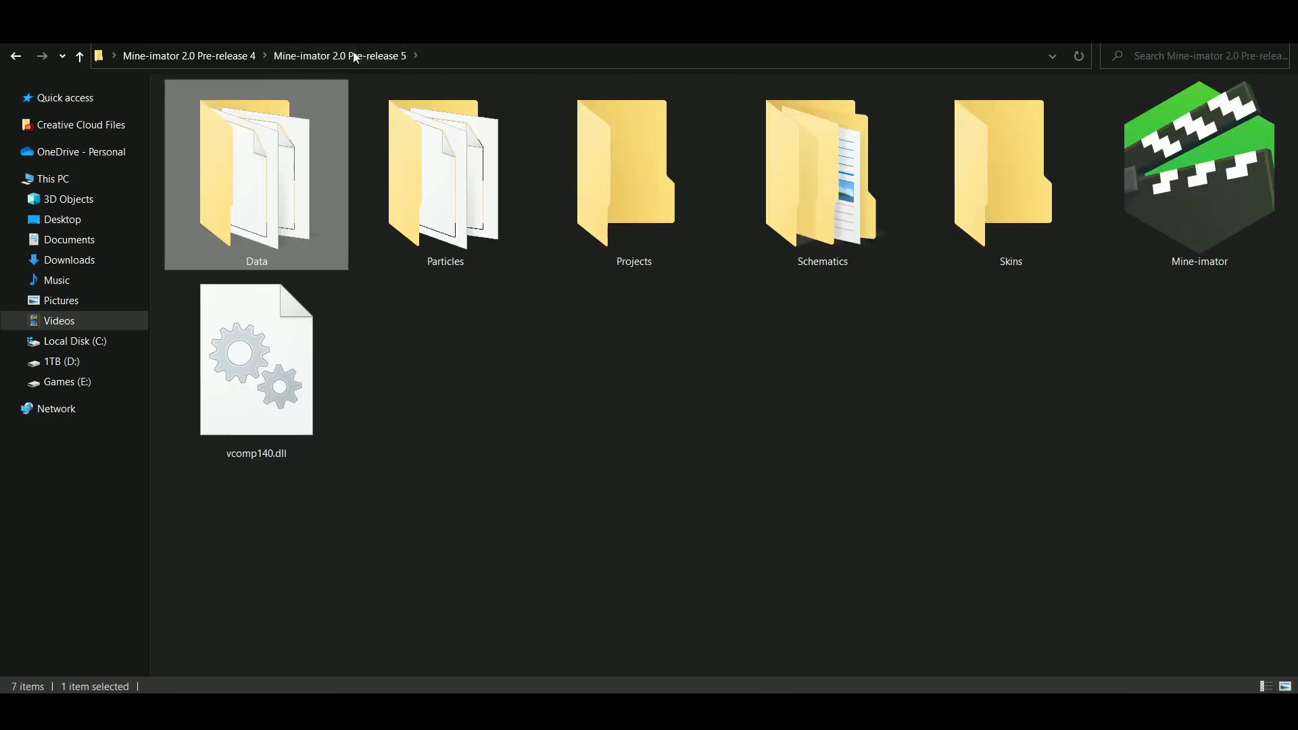
{"action": "mouse_move", "coordinate": [1199, 171]}
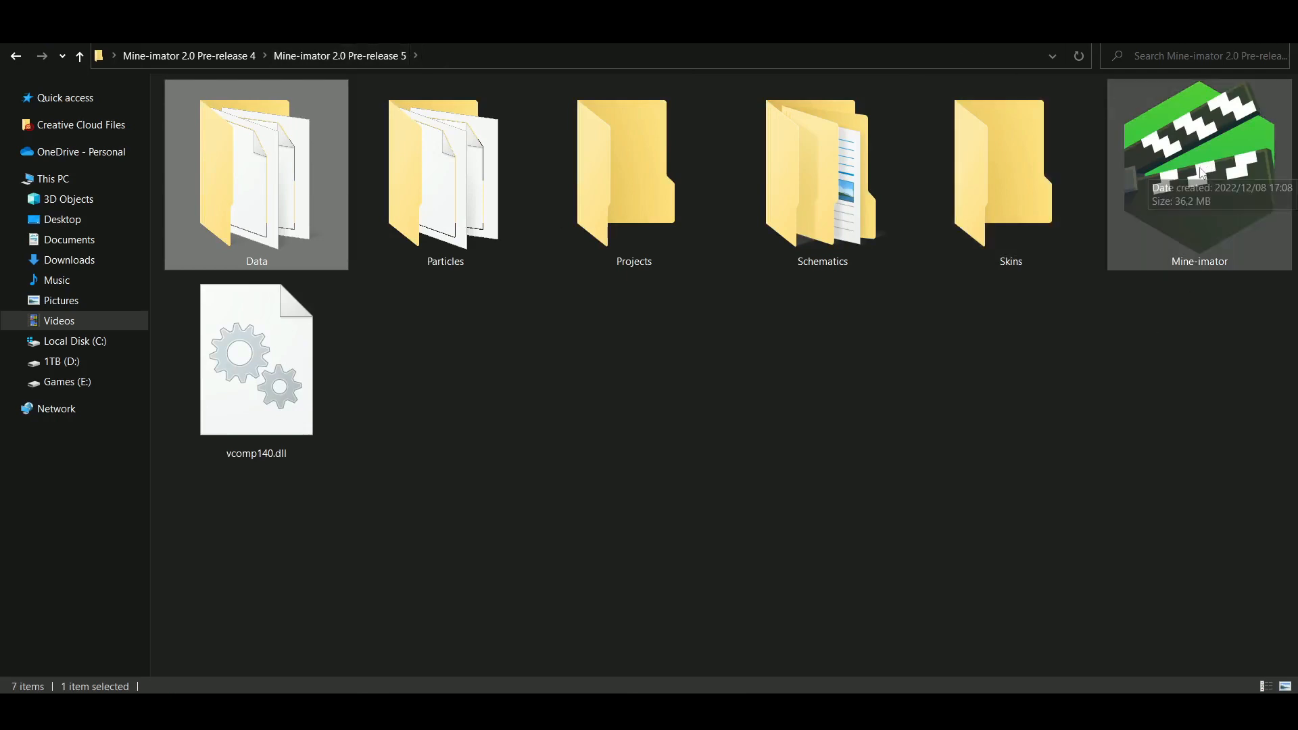
Launch Mine-imator.exe to see the rose splash credited 'Art by JaystepherMLG'
{"action": "double_click", "coordinate": [1198, 157]}
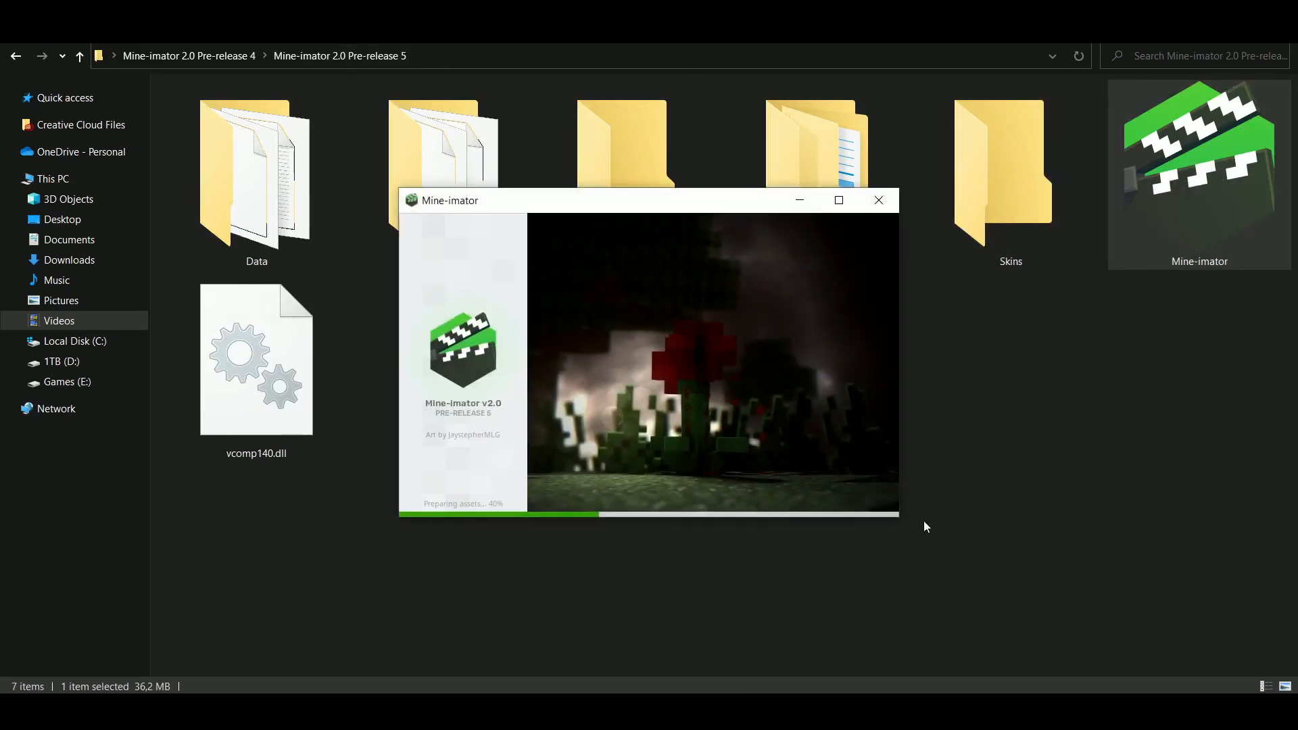
{"action": "left_click", "coordinate": [838, 200]}
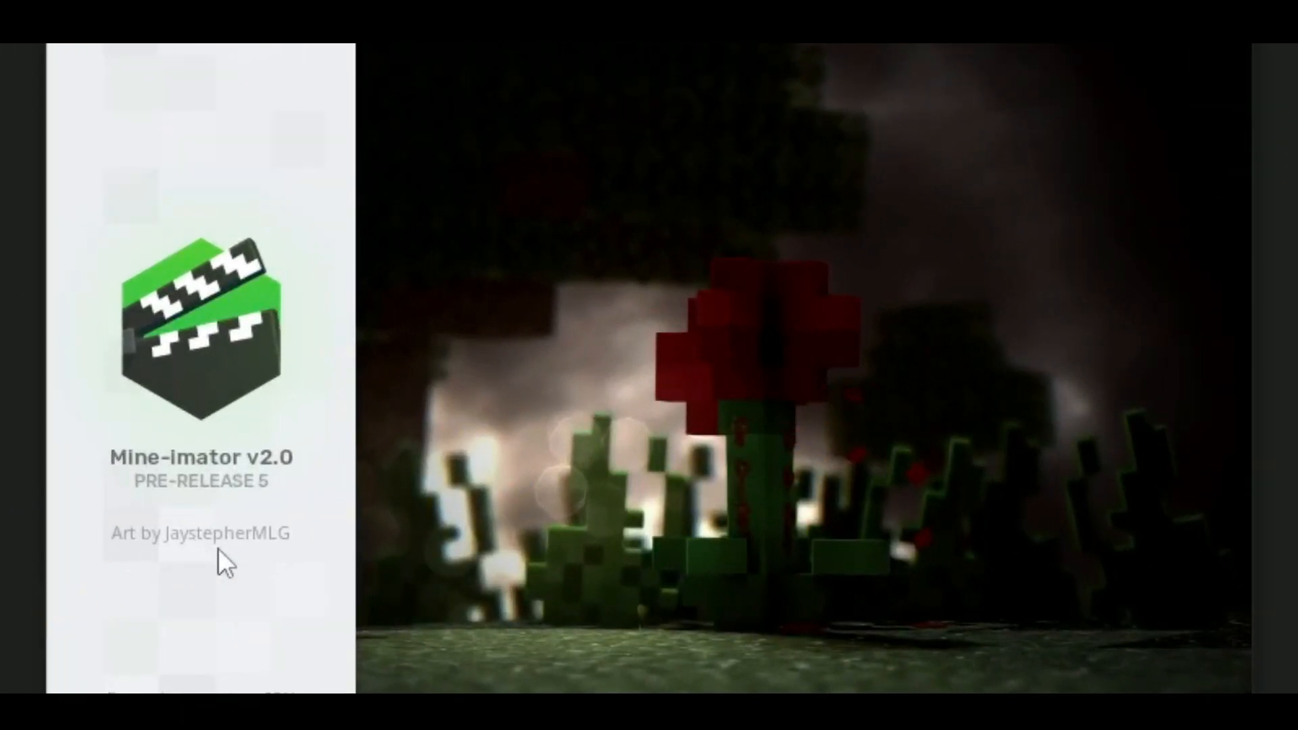
{"action": "mouse_move", "coordinate": [842, 460]}
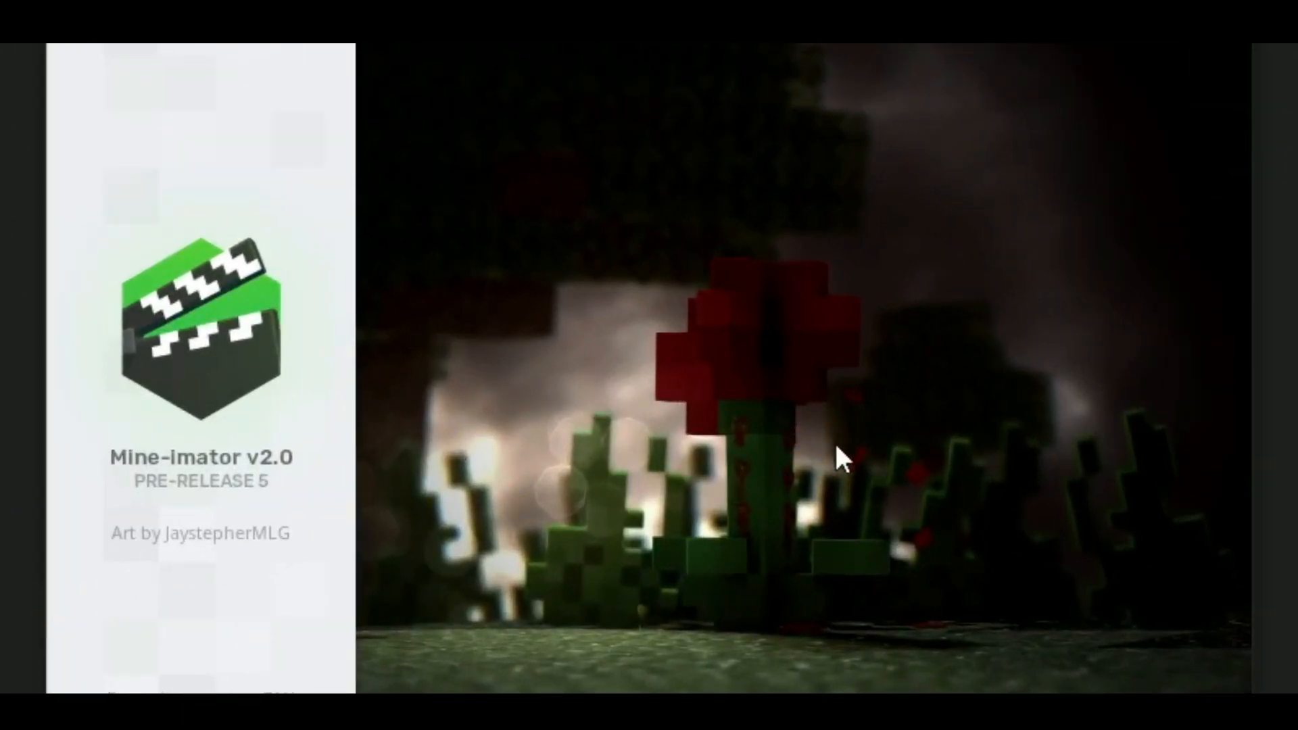